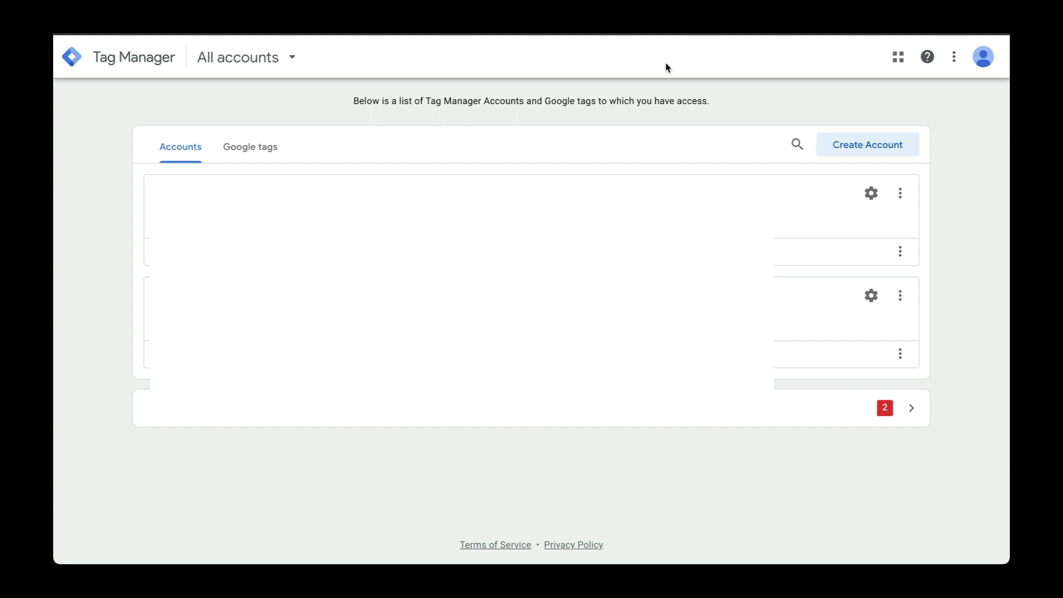
pyautogui.moveTo(717, 96)
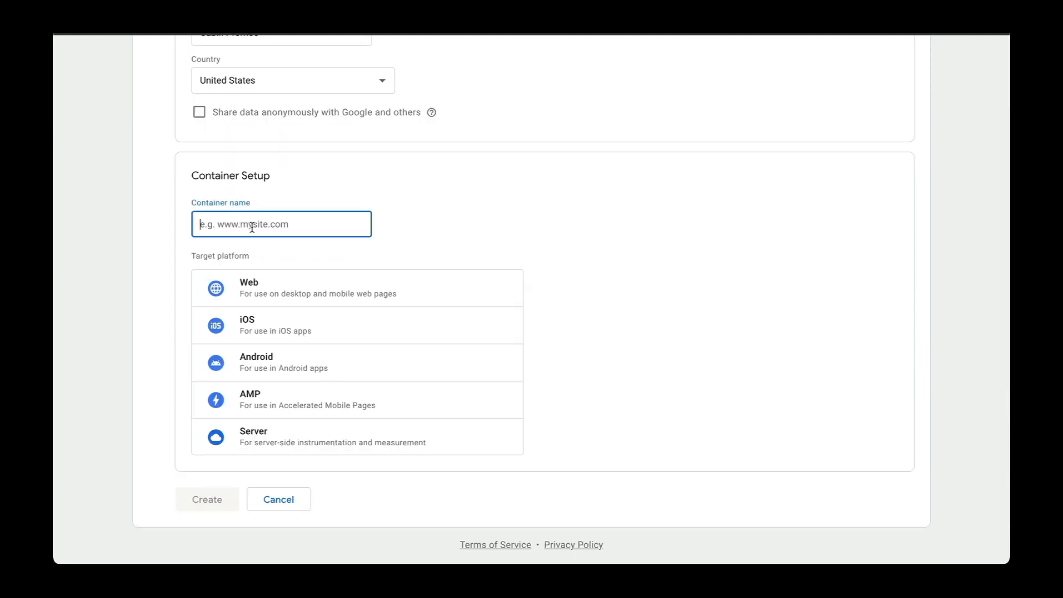
# - Enter cabinpromos.com as the container name
pyautogui.write('cabinpromos')
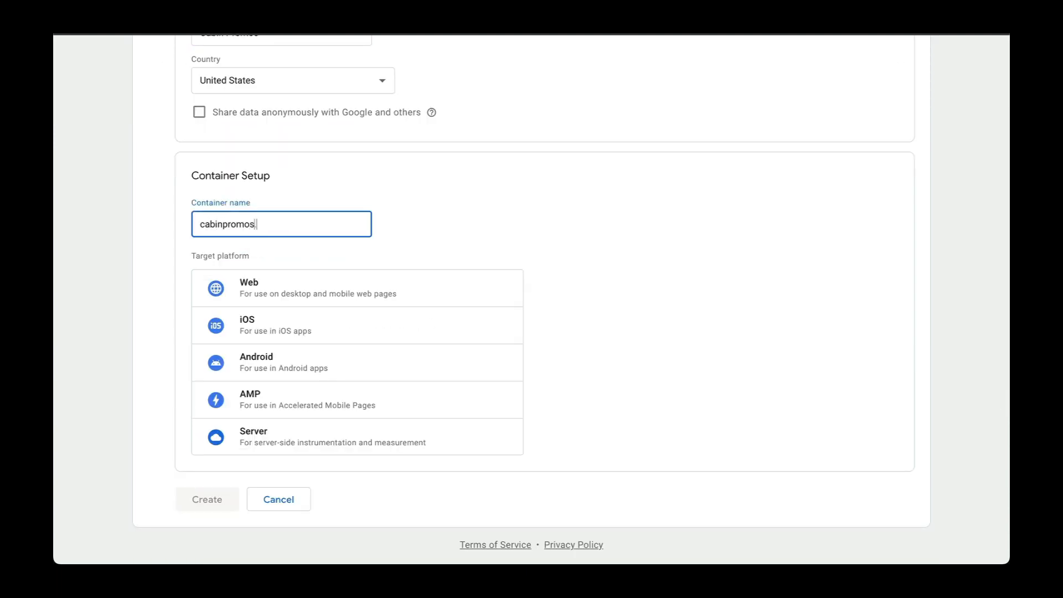
pyautogui.write('.com')
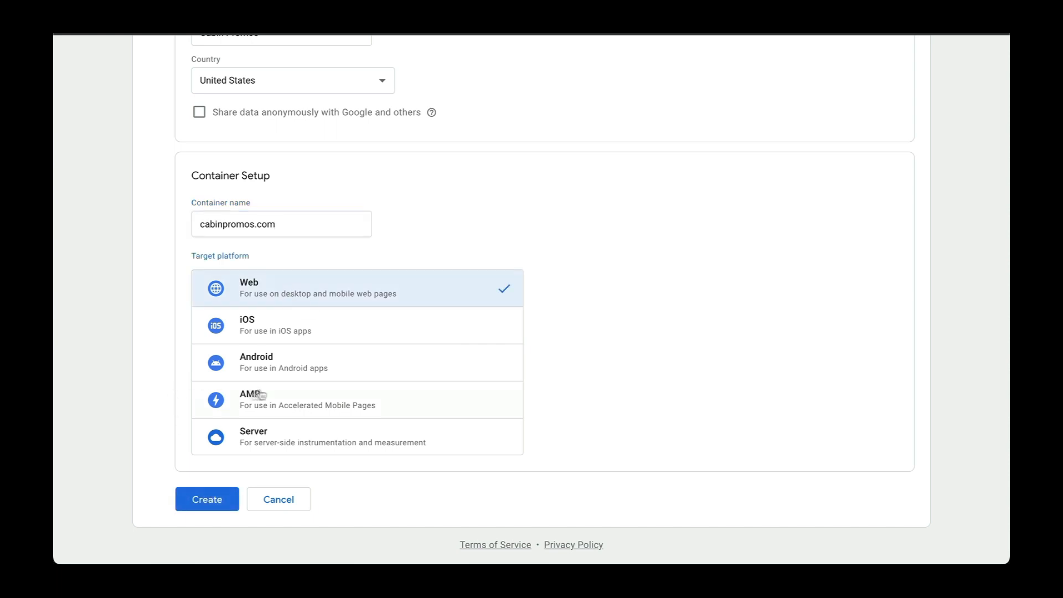
pyautogui.moveTo(173, 358)
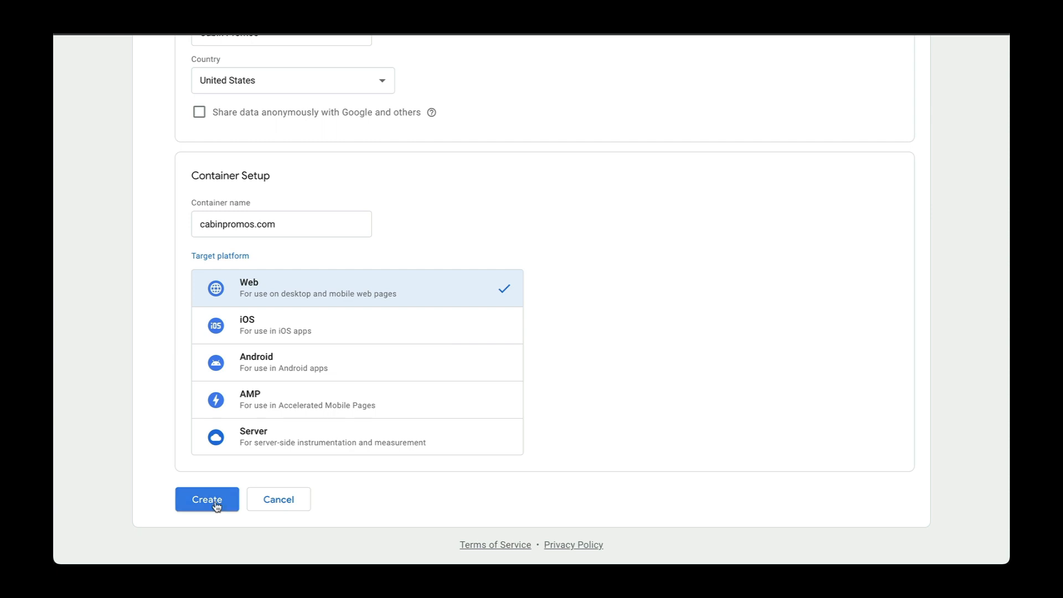
# - Create the Cabin Promos account and cabinpromos.com container, accepting the terms of service
pyautogui.click(207, 499)
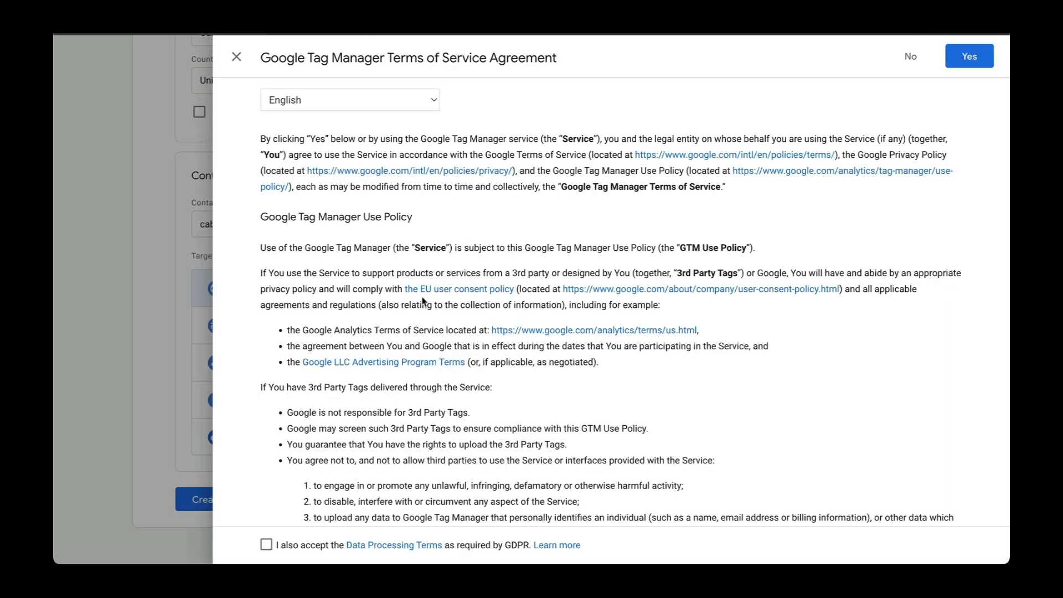
pyautogui.click(969, 55)
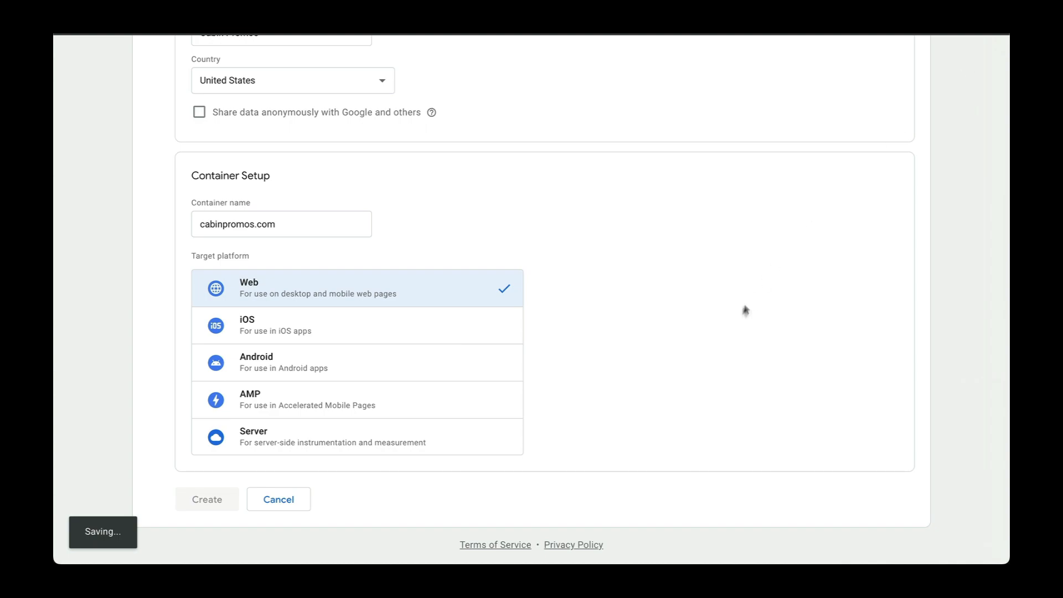
pyautogui.click(207, 499)
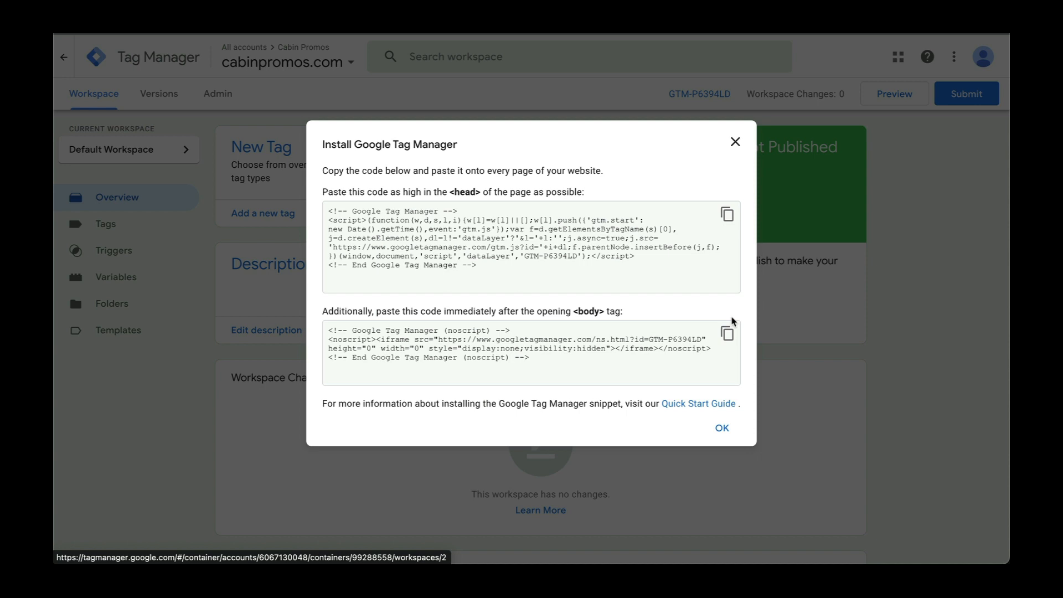
pyautogui.moveTo(319, 199)
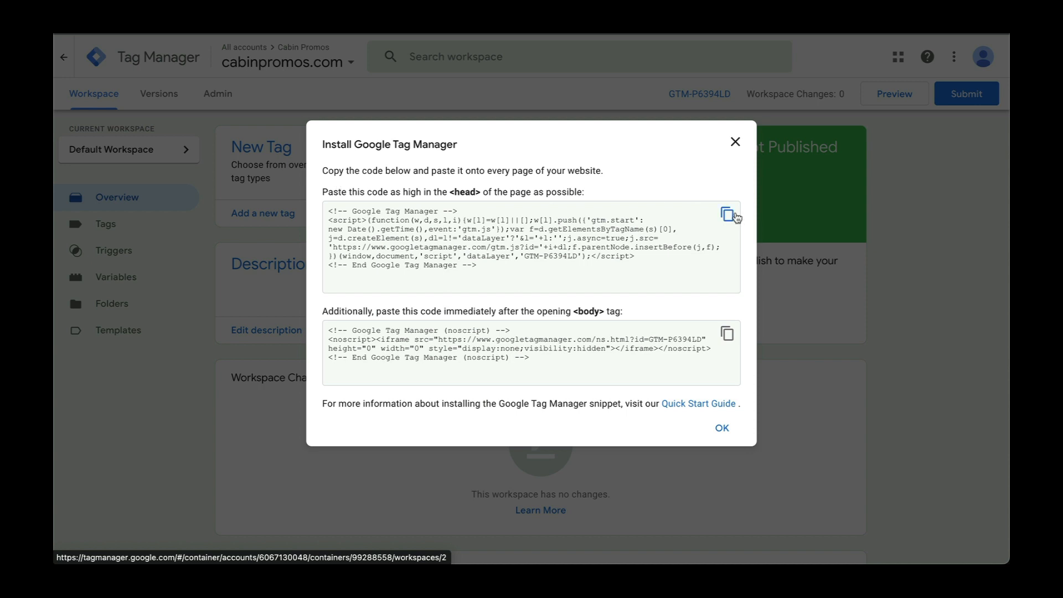
# - Copy the <head> installation code snippet
pyautogui.click(727, 214)
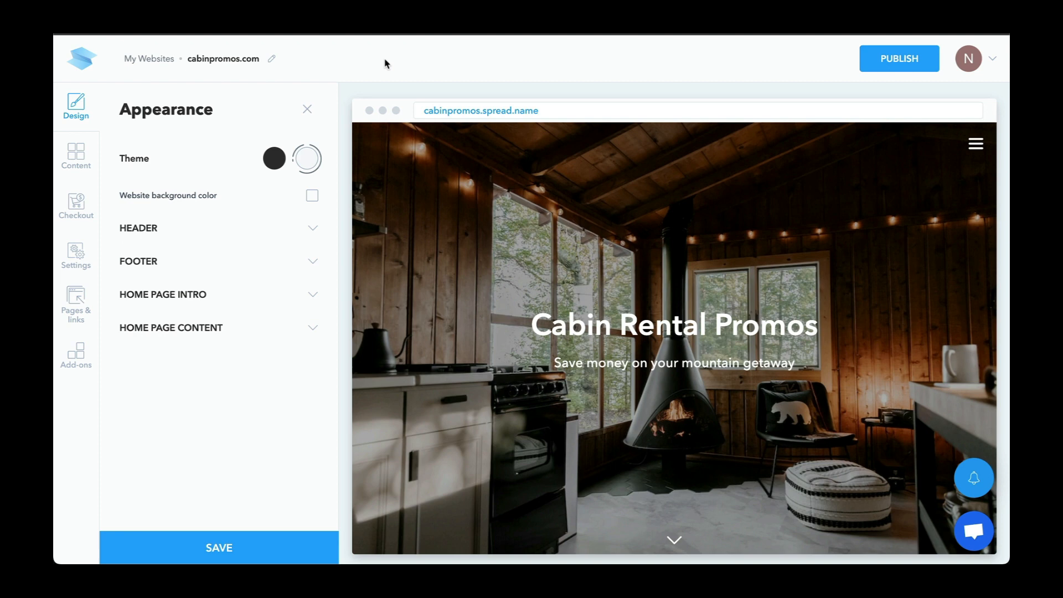
# - Paste the GTM head script and noscript snippet into the <head> and <body> start fields
pyautogui.click(76, 256)
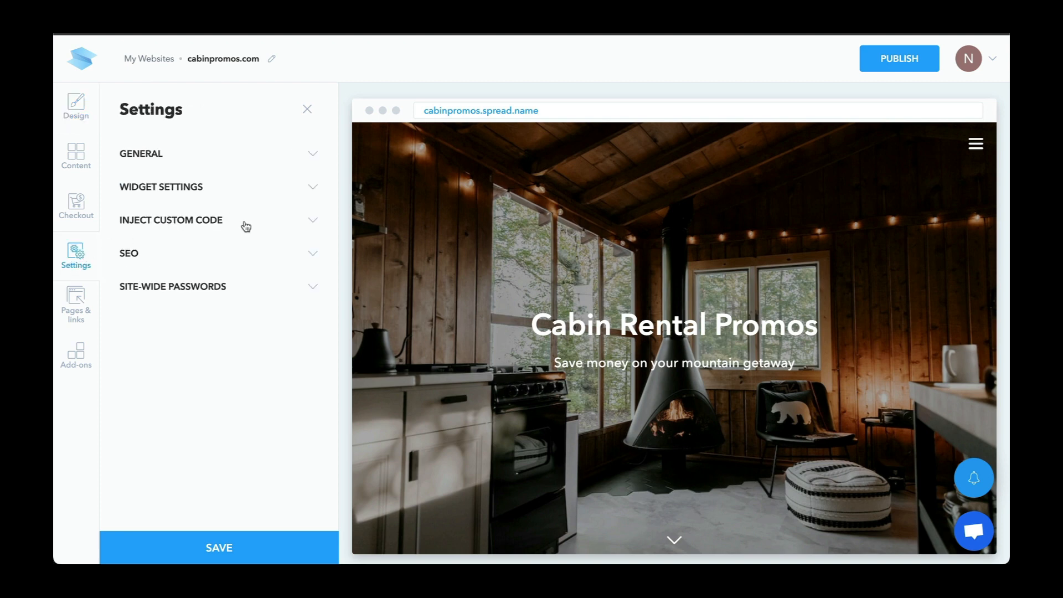
pyautogui.click(170, 220)
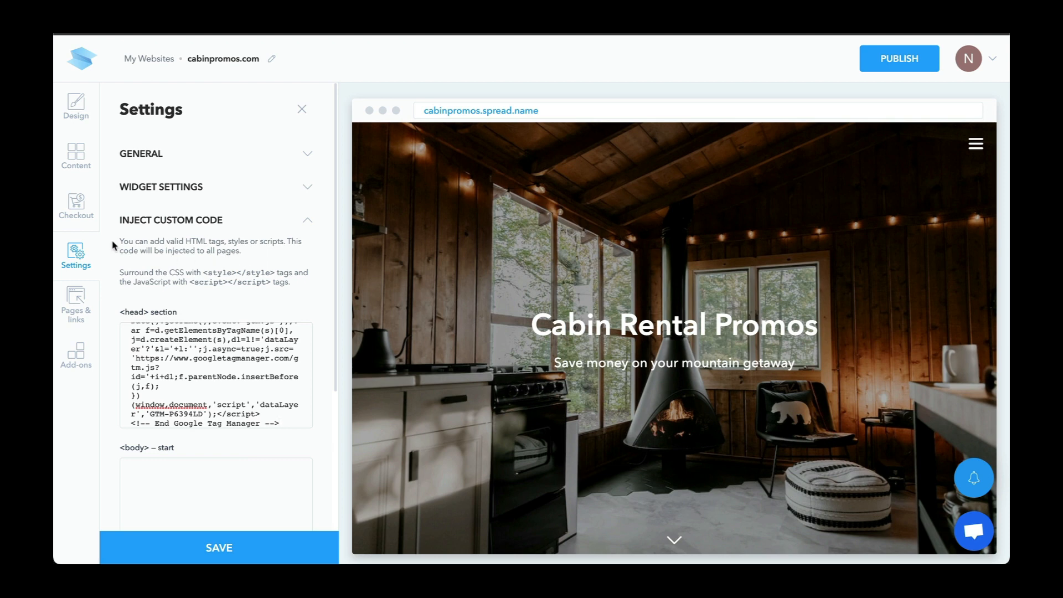
pyautogui.moveTo(179, 263)
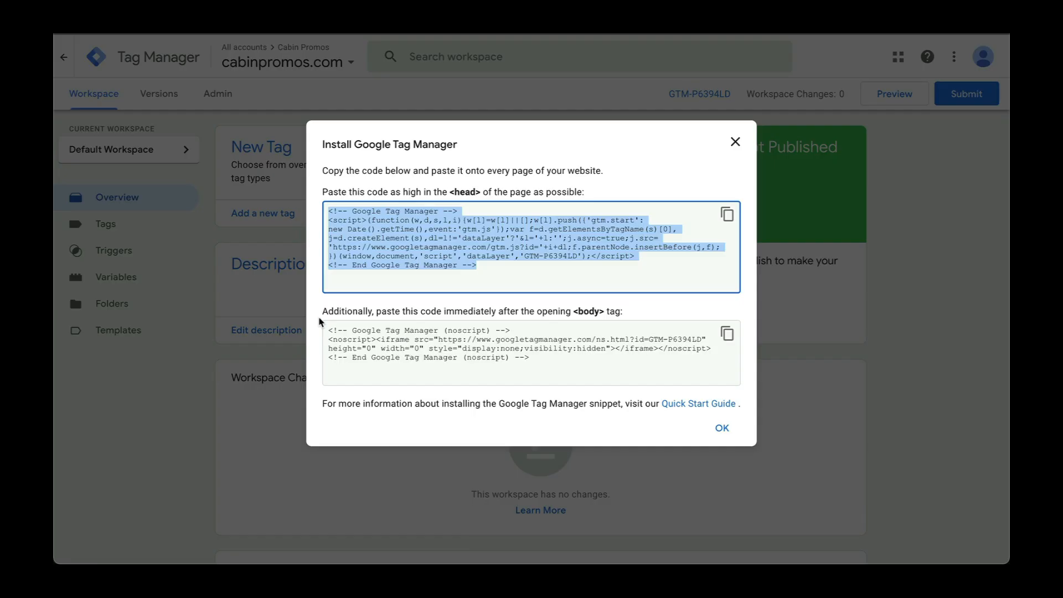
pyautogui.moveTo(327, 319)
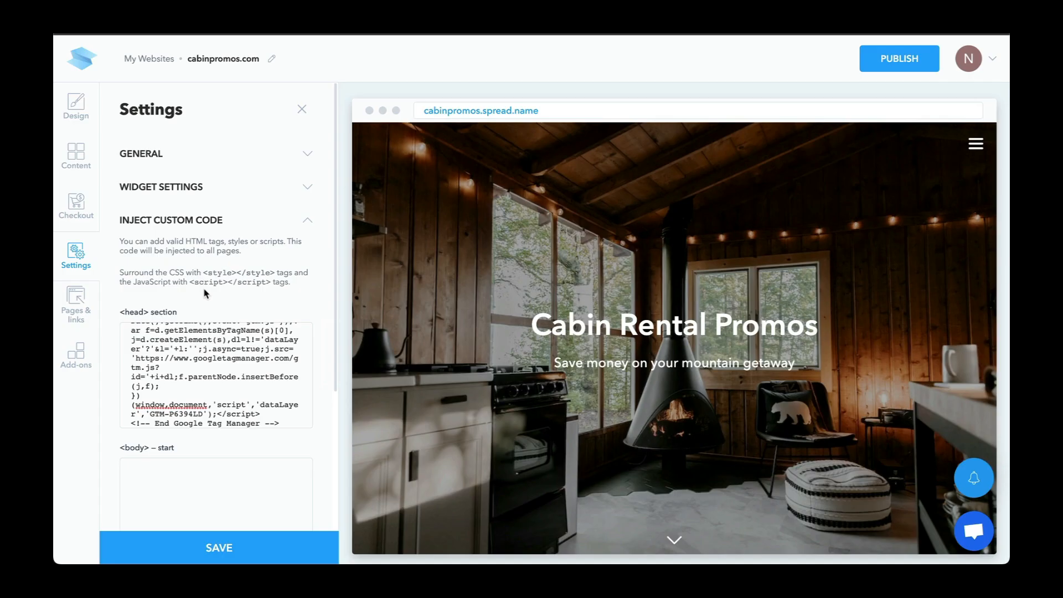
pyautogui.scroll(-3)
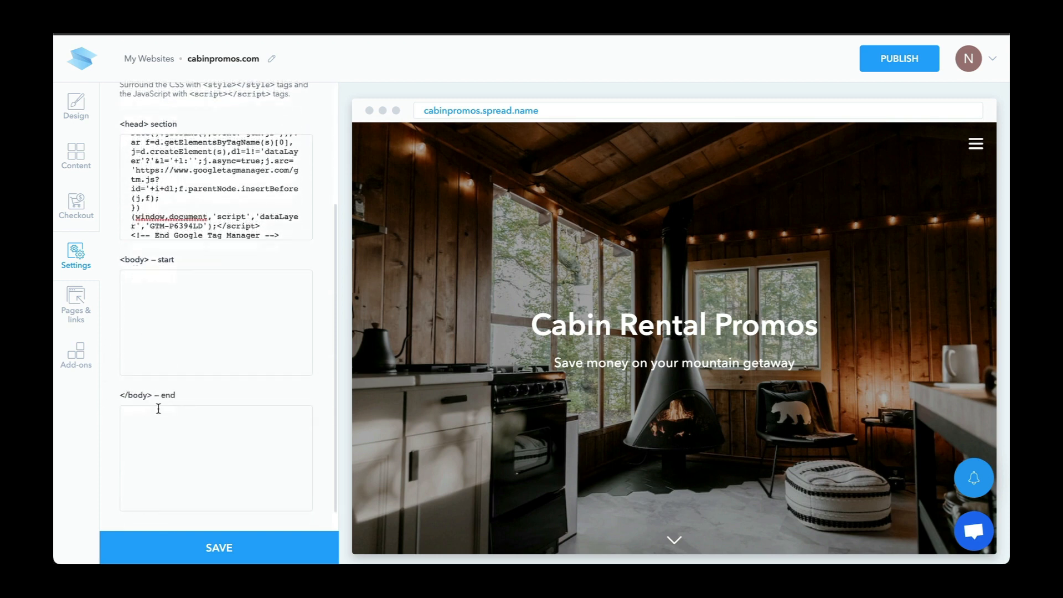
pyautogui.scroll(-3)
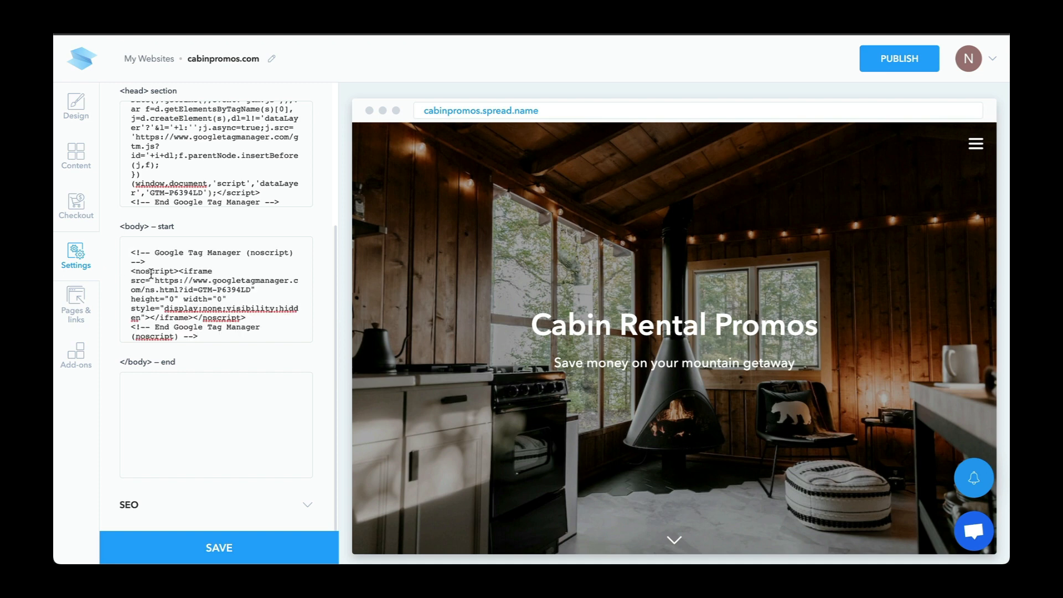
pyautogui.click(219, 548)
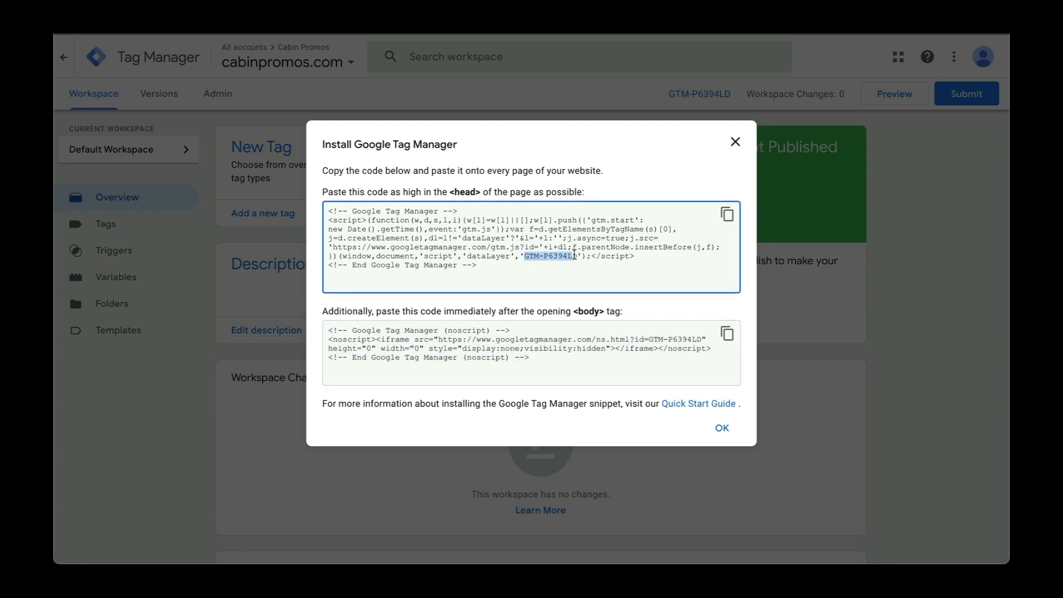
# - Return to the SpreadSimple editor after viewing container ID GTM-P6394LD
pyautogui.click(735, 142)
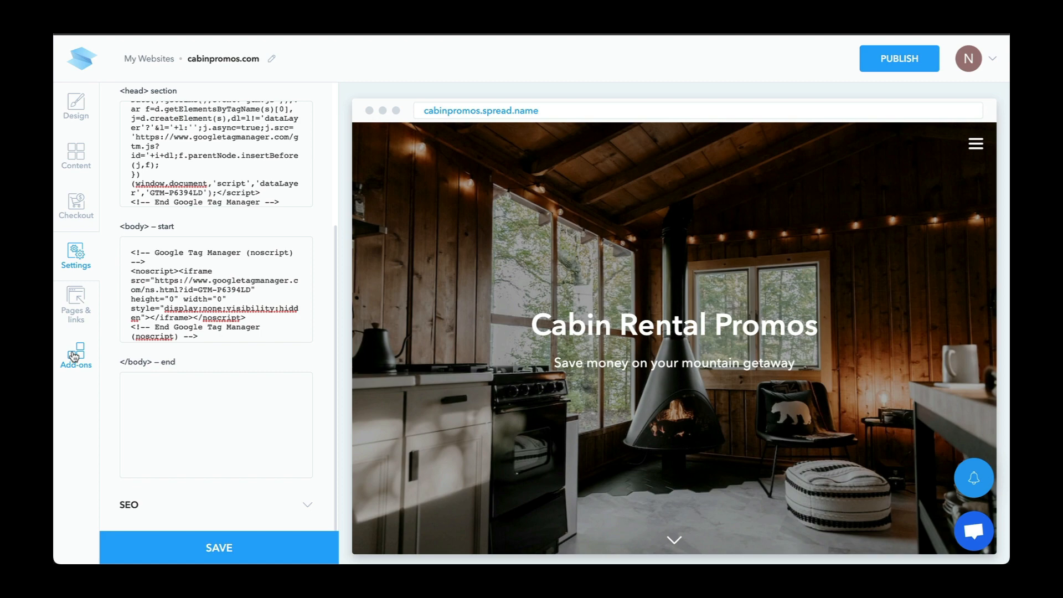
# - Enable the Google Tag Manager add-on with container ID GTM-P6394LD and save
pyautogui.click(76, 356)
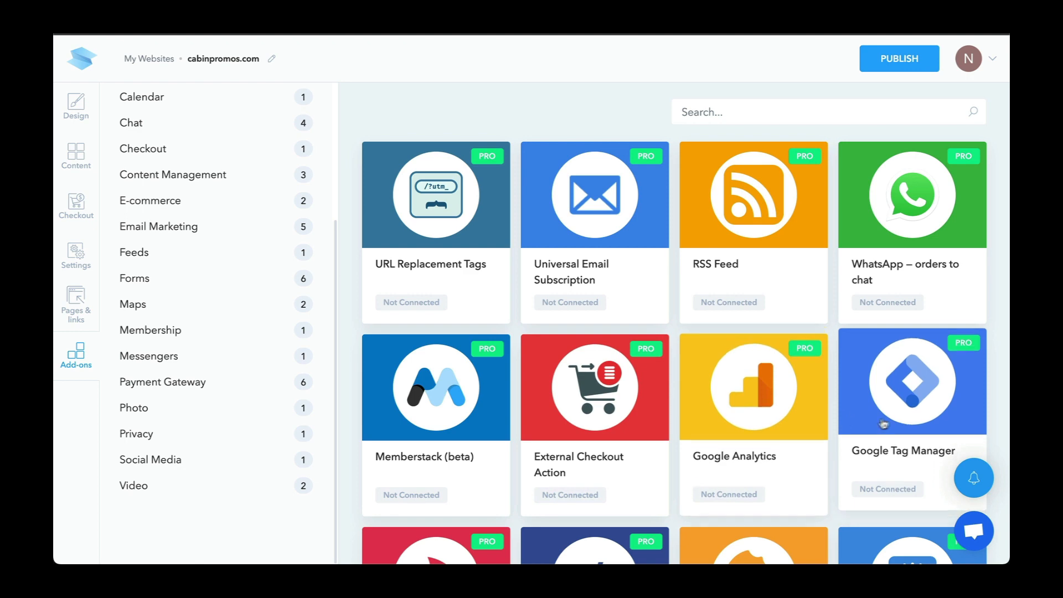
pyautogui.click(910, 380)
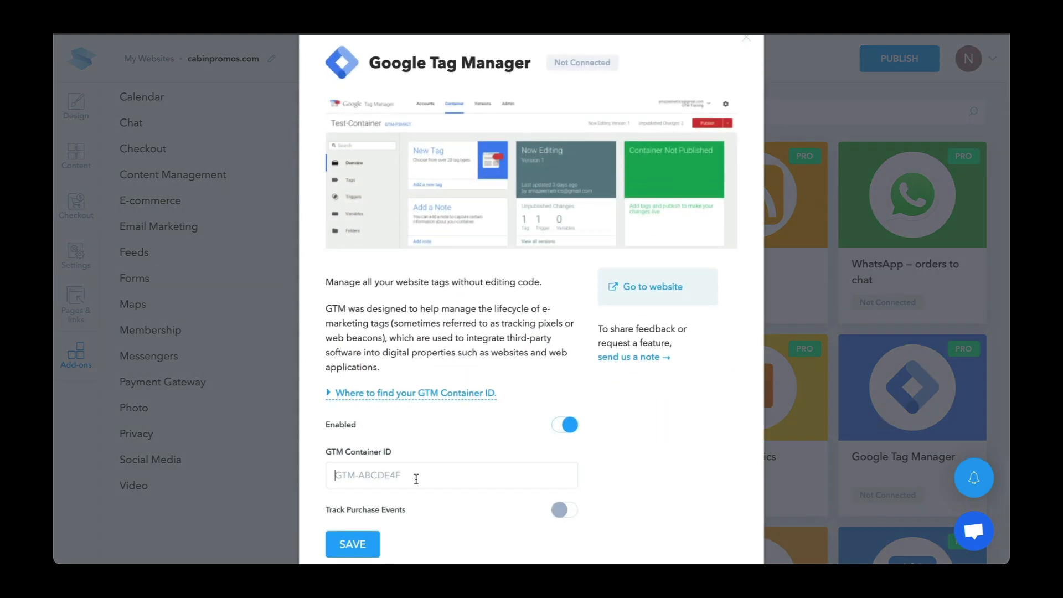
pyautogui.write('GTM-P6394LD')
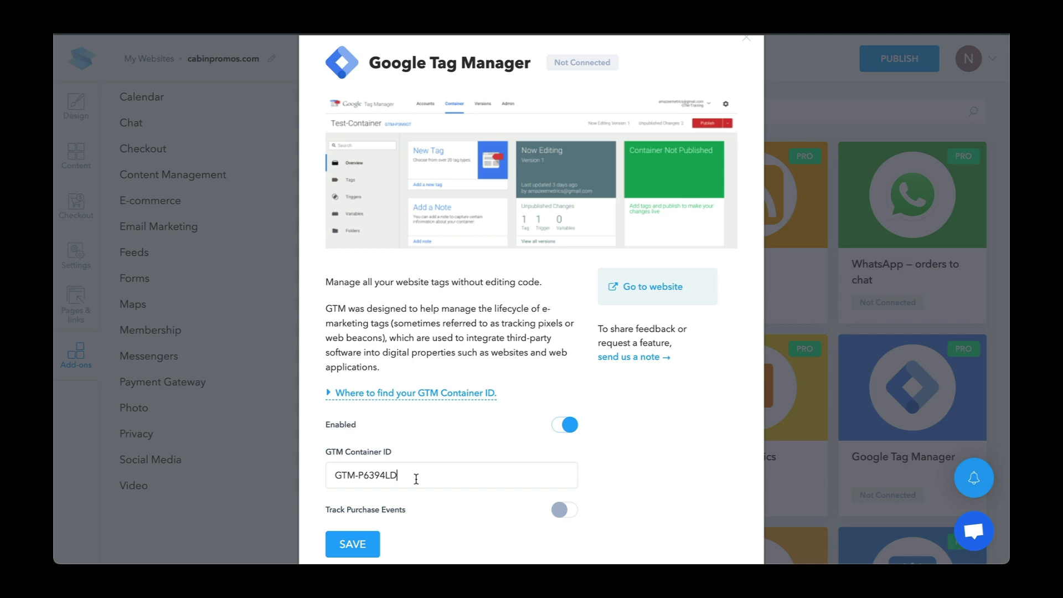
pyautogui.click(352, 543)
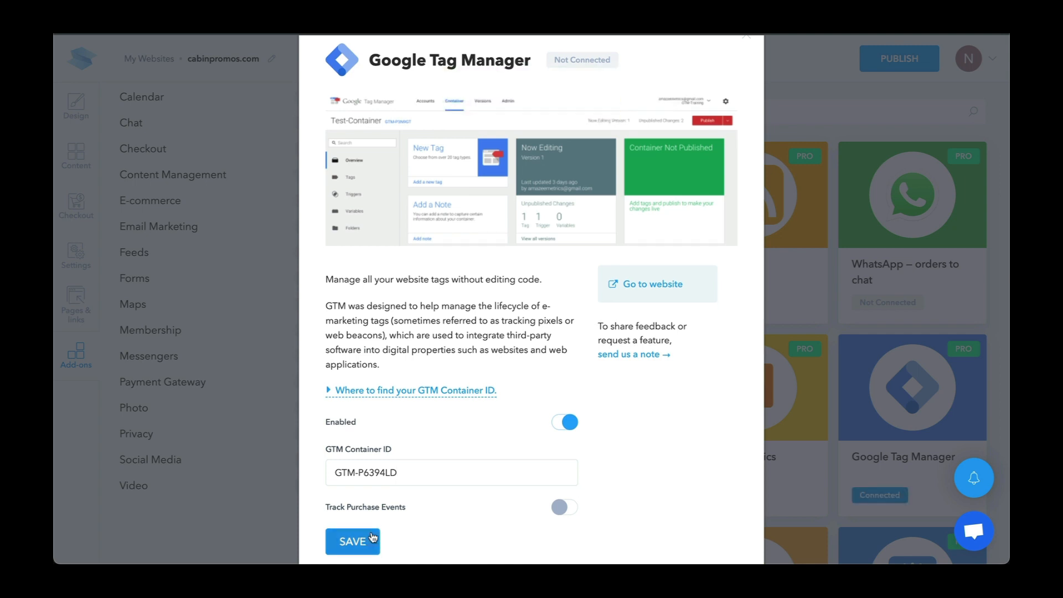
pyautogui.click(352, 541)
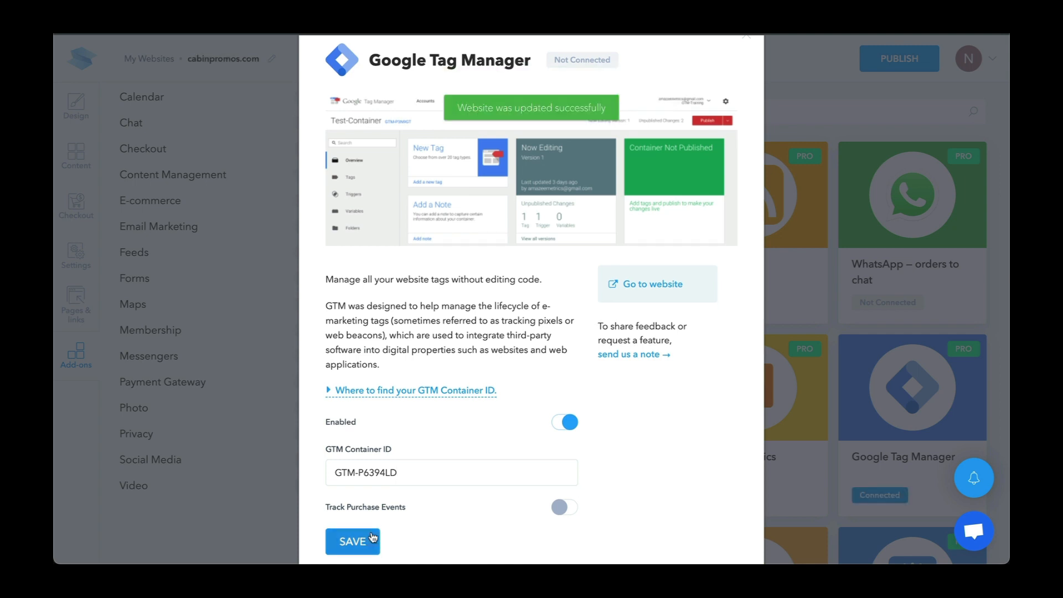
pyautogui.click(651, 284)
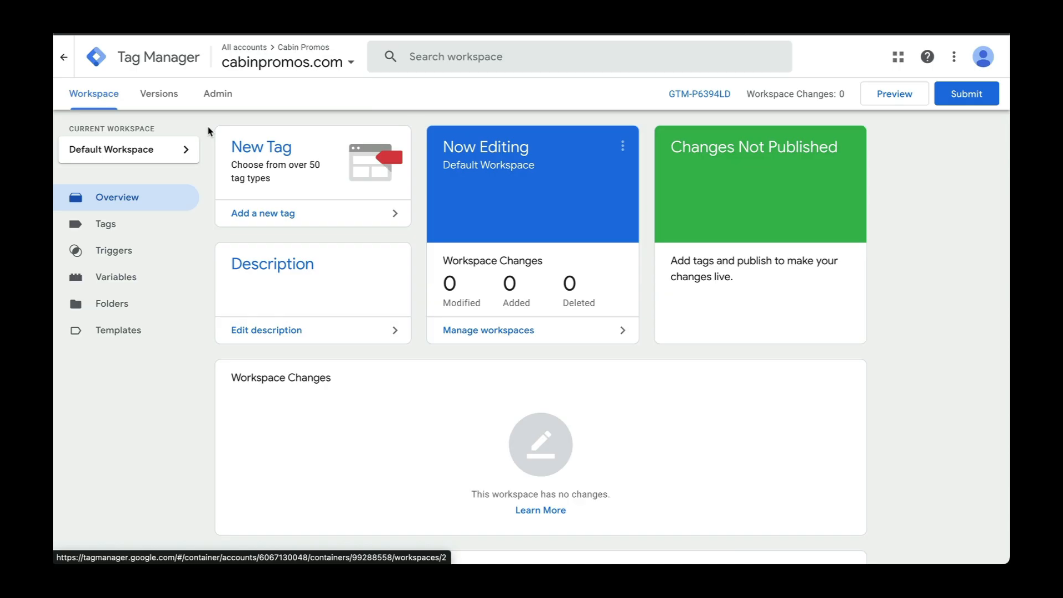
# - View the Add users invitation form in User Management, then close it
pyautogui.click(218, 94)
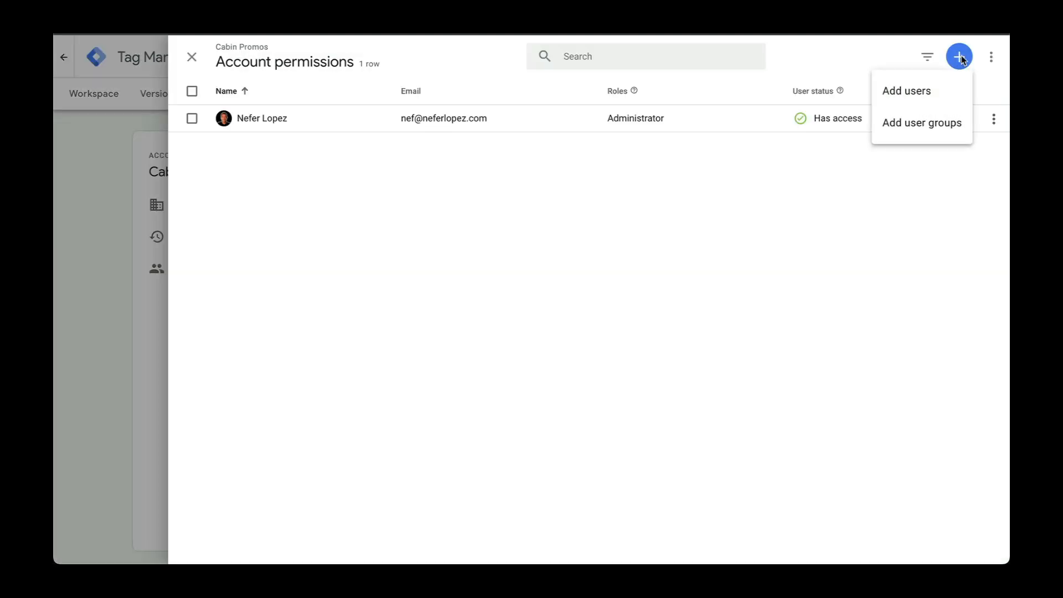
pyautogui.click(906, 90)
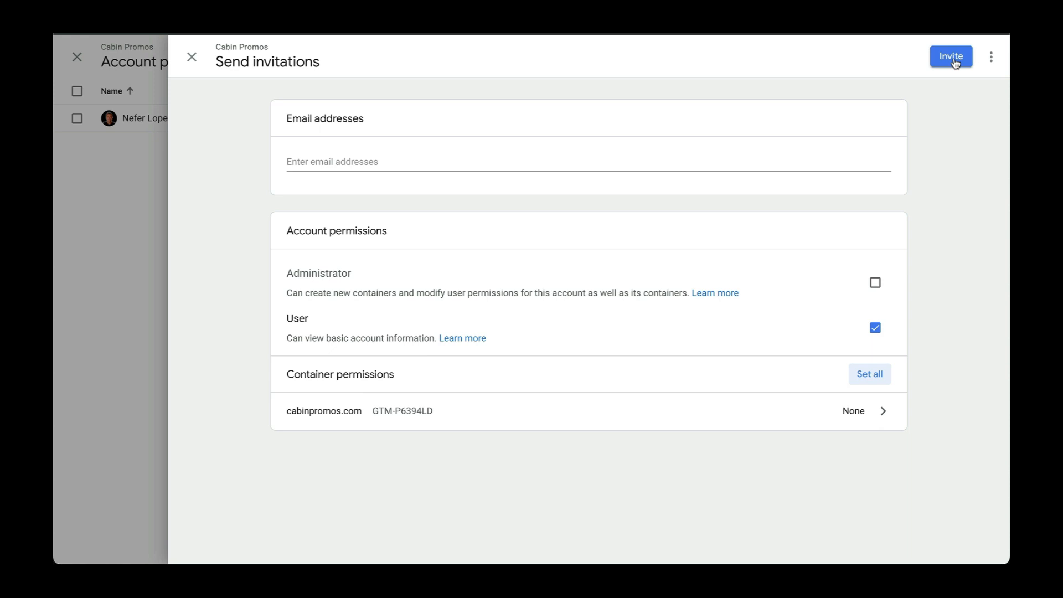
pyautogui.click(950, 57)
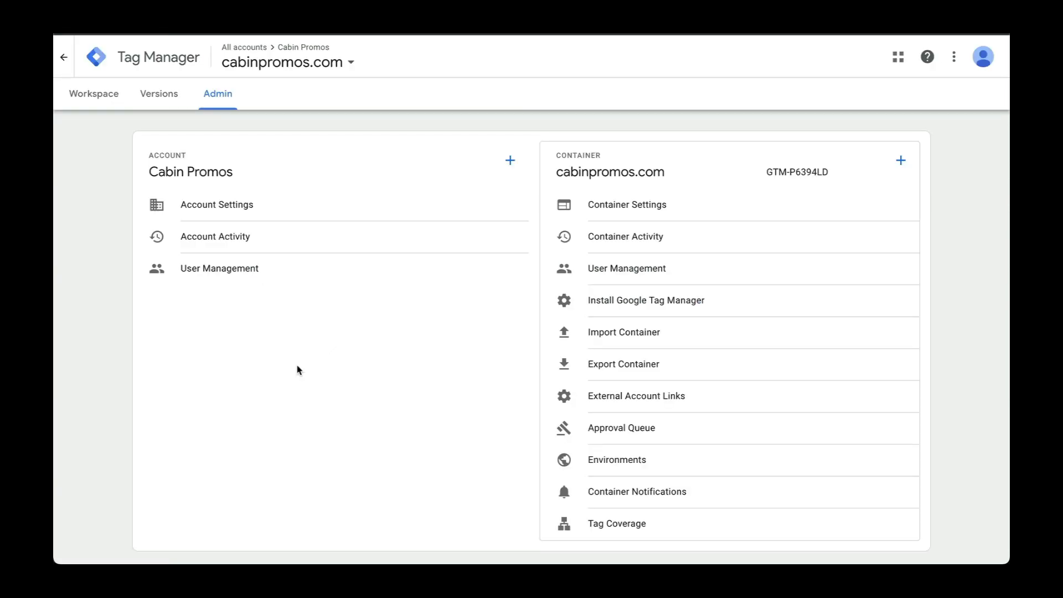